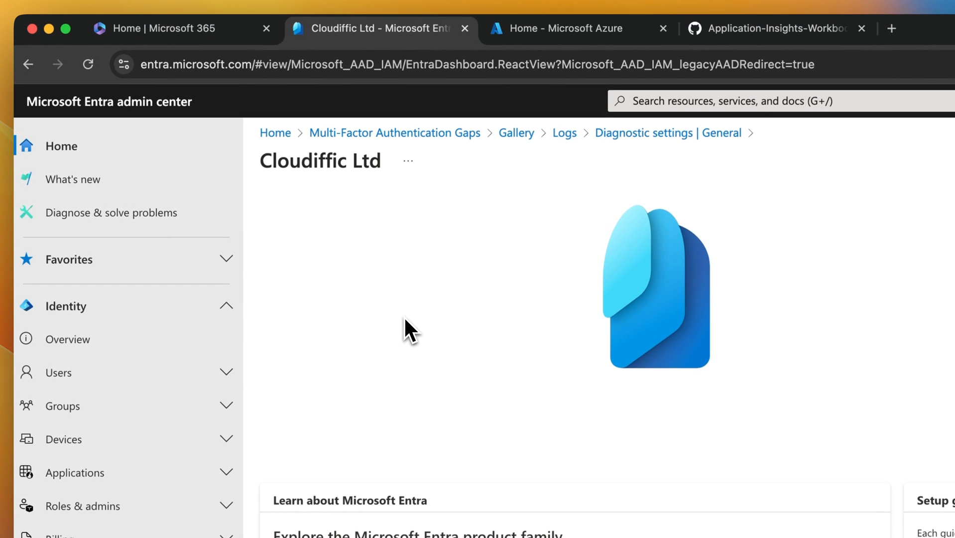
Step: Bring up the Log Analytics workspaces list in the Azure portal
click(555, 27)
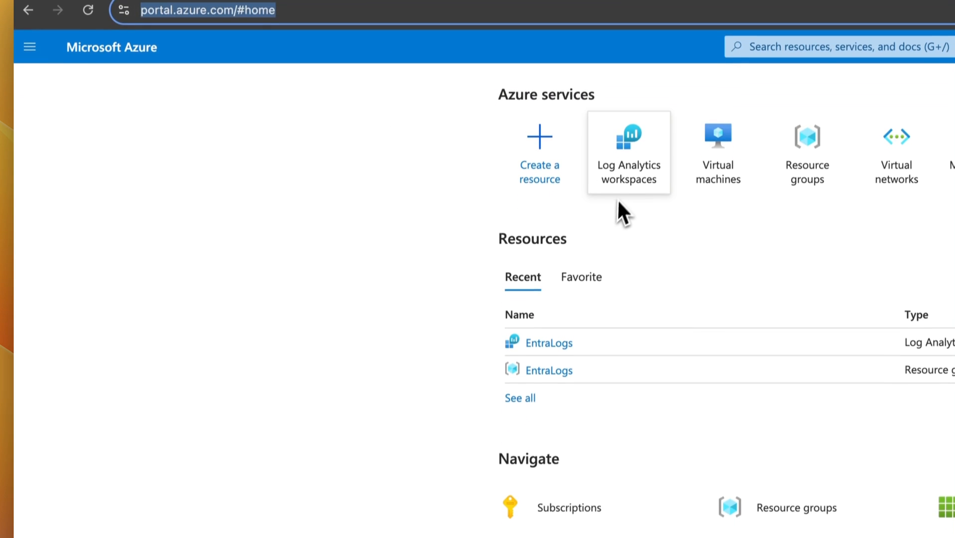
click(628, 152)
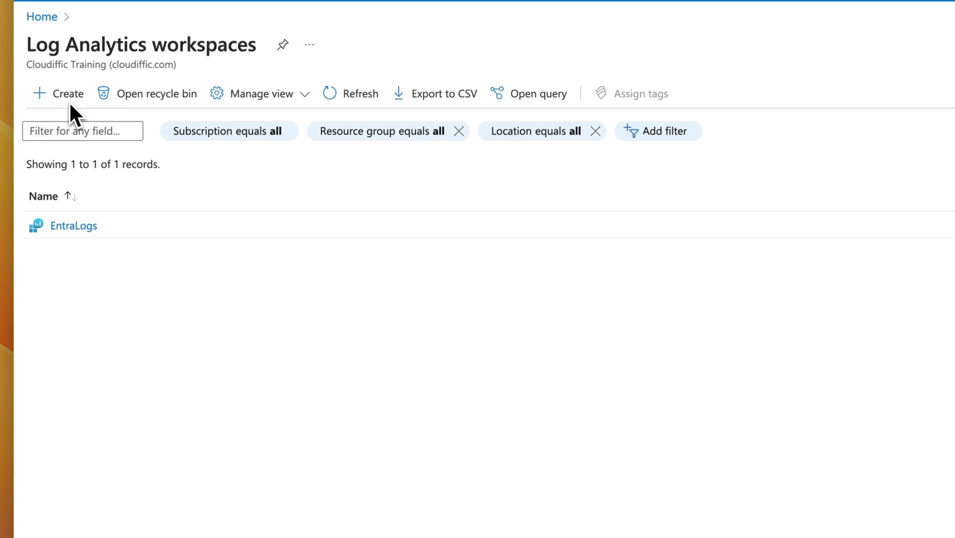
Step: Configure a new workspace EntraSignInLogs in new resource group Test, UK South, and review it
click(59, 94)
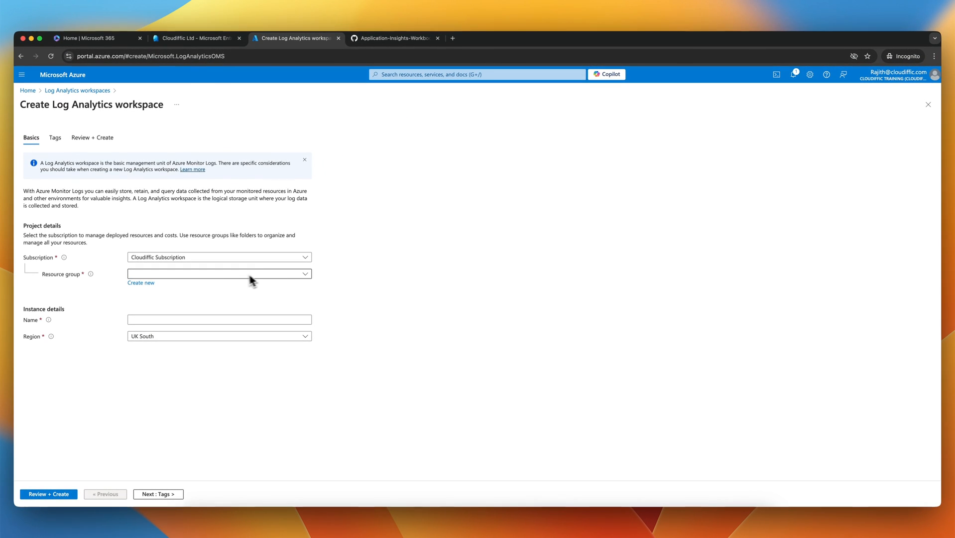
mouse_move(172, 281)
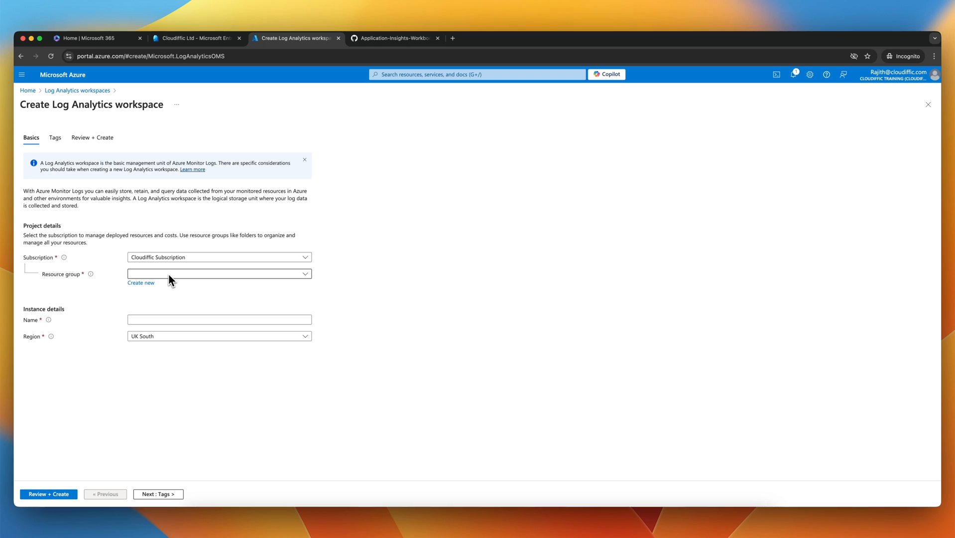
click(141, 281)
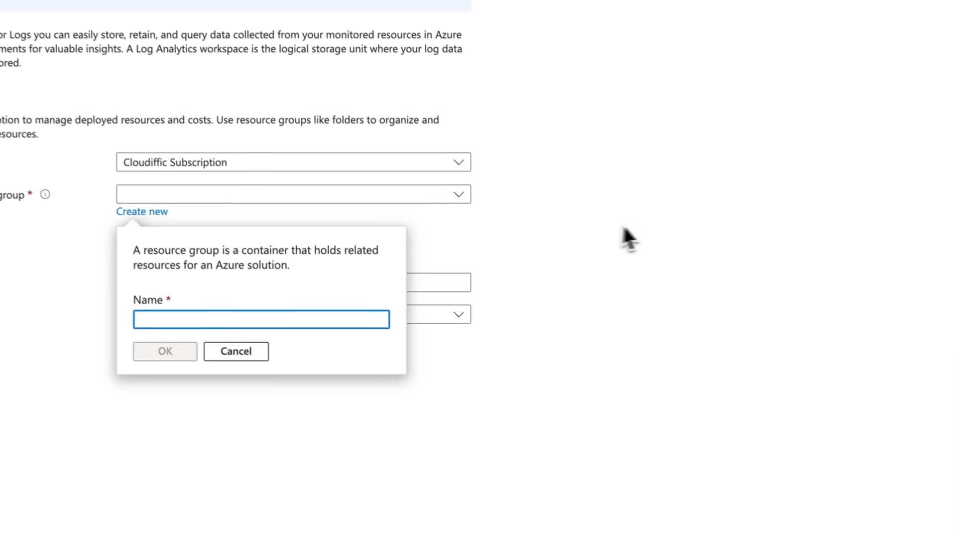
text(Test)
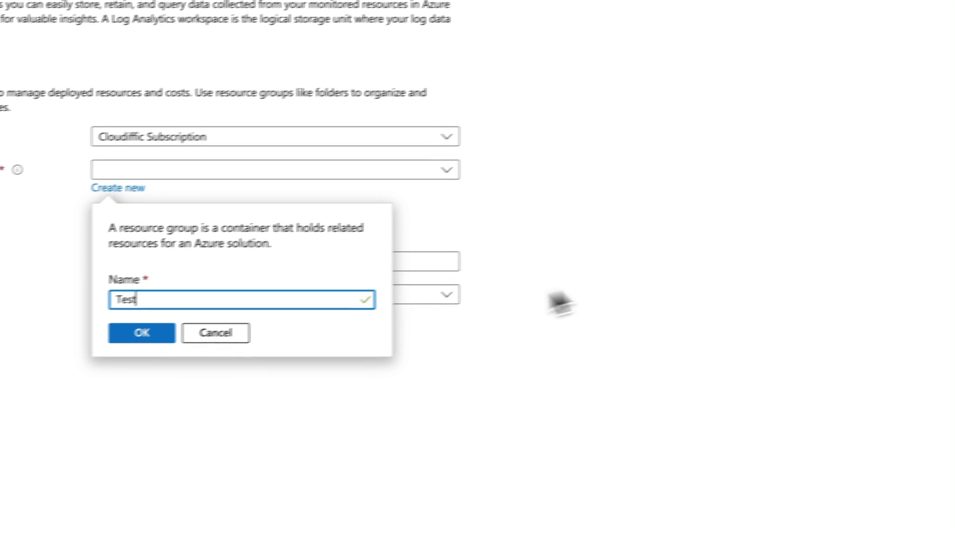
click(142, 333)
text(EntraSignInLo)
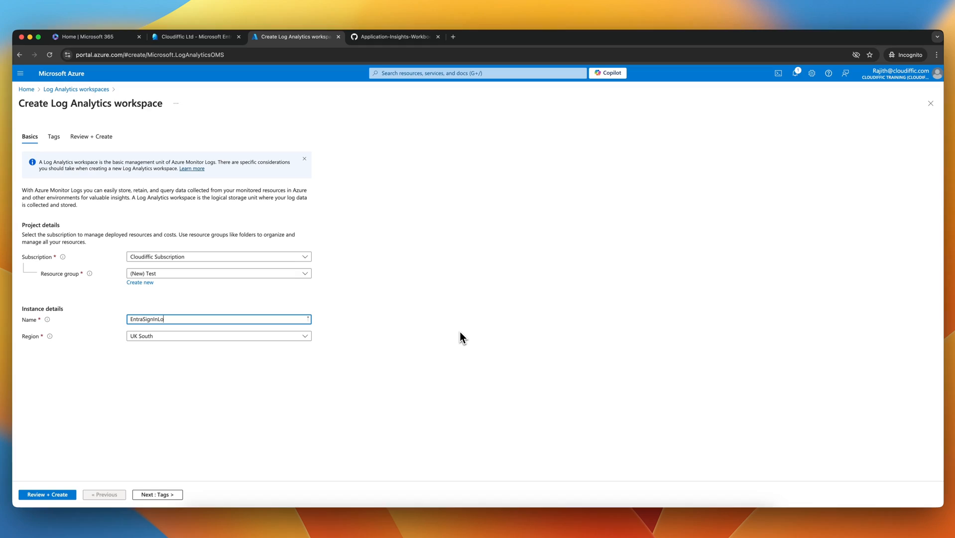
text(gs)
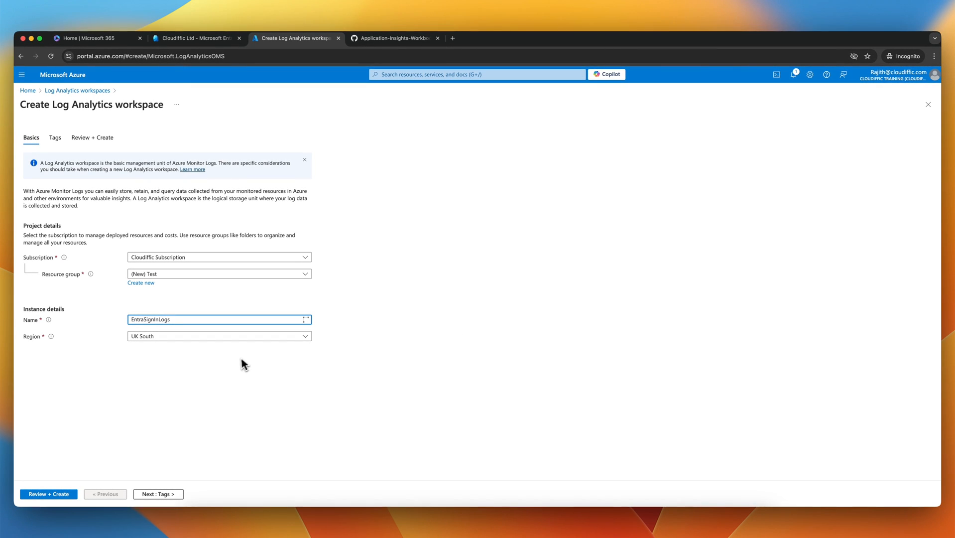
click(48, 494)
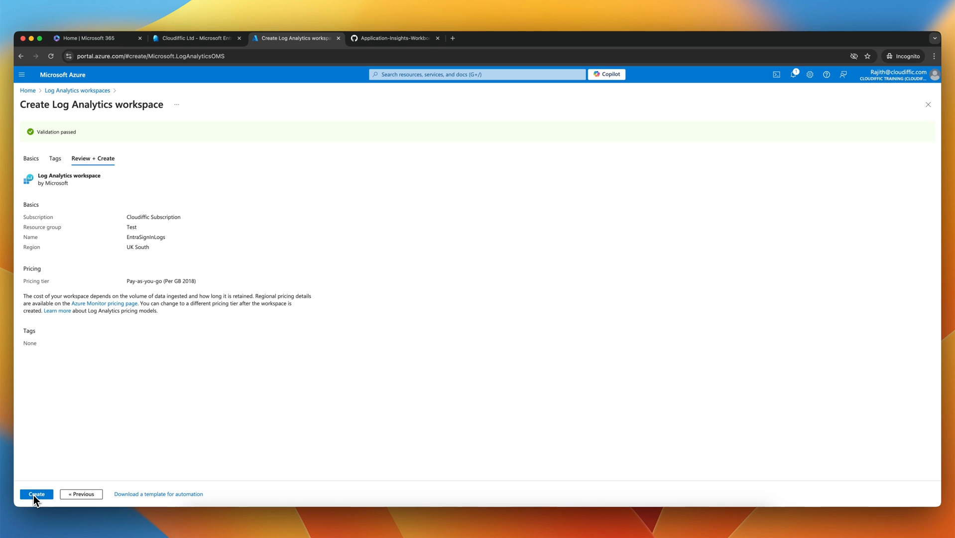
Step: Create the EntraSignInLogs workspace
click(35, 493)
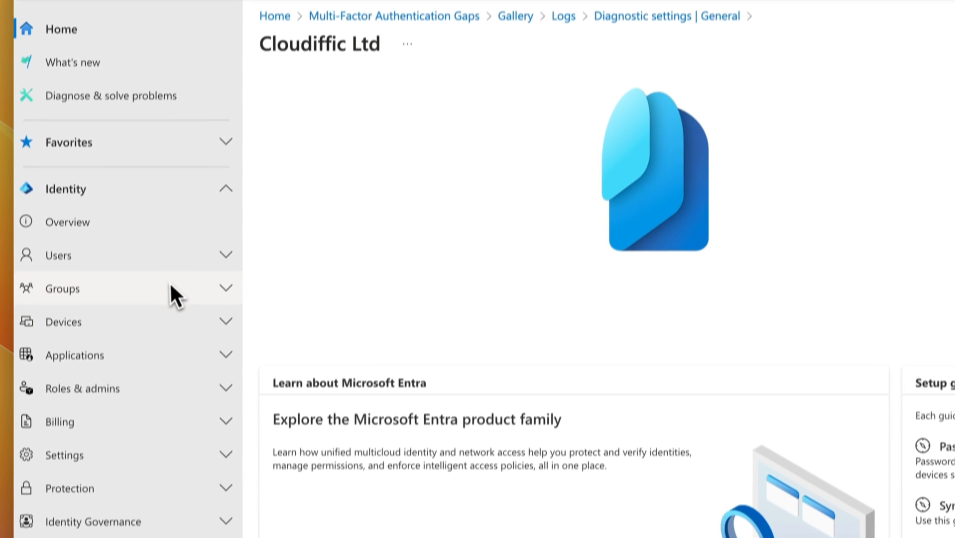
Step: Show the tenant's Diagnostic settings under Monitoring & health
click(225, 189)
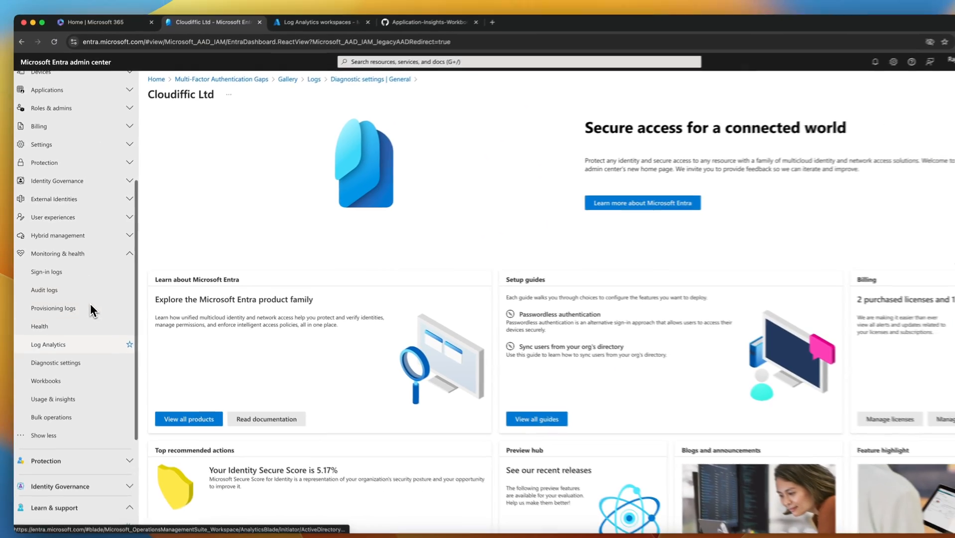
click(56, 363)
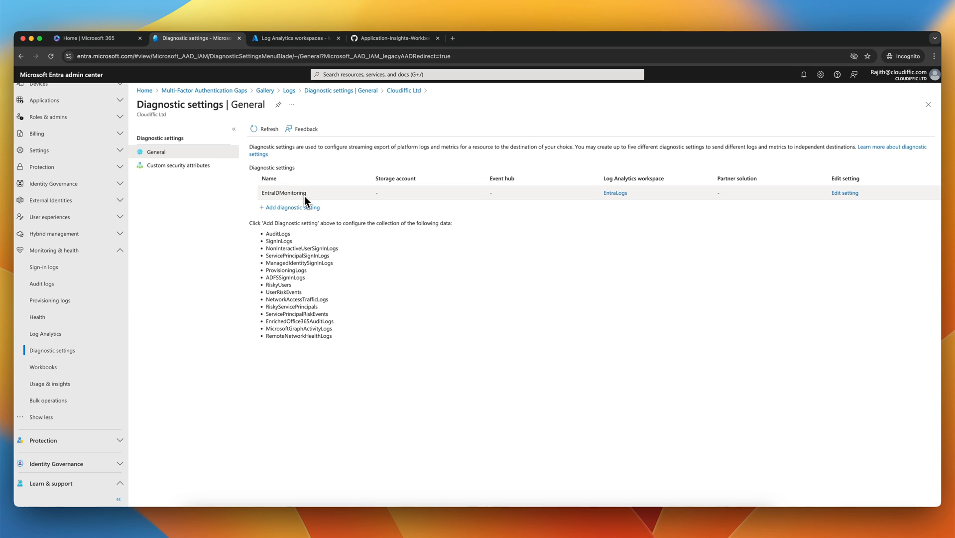
mouse_move(627, 188)
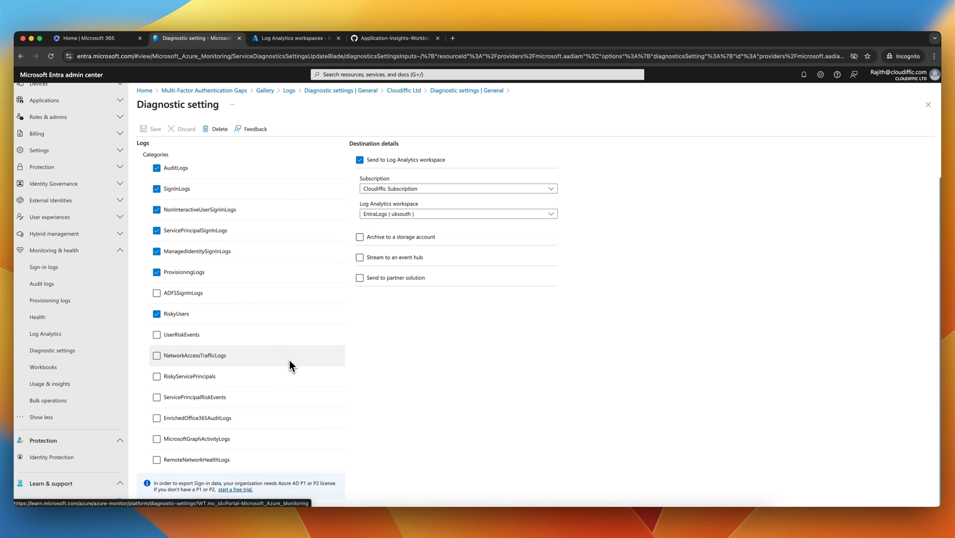
mouse_move(372, 210)
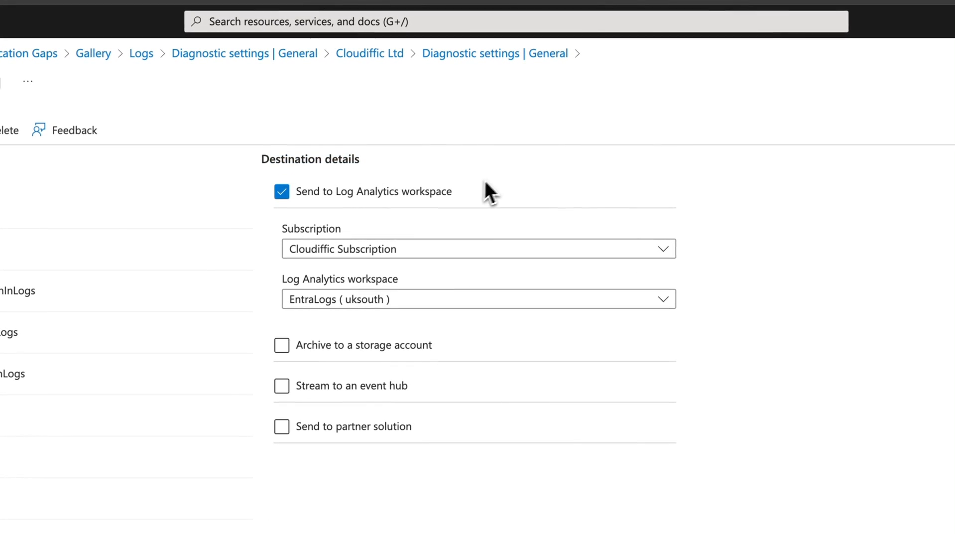
mouse_move(440, 213)
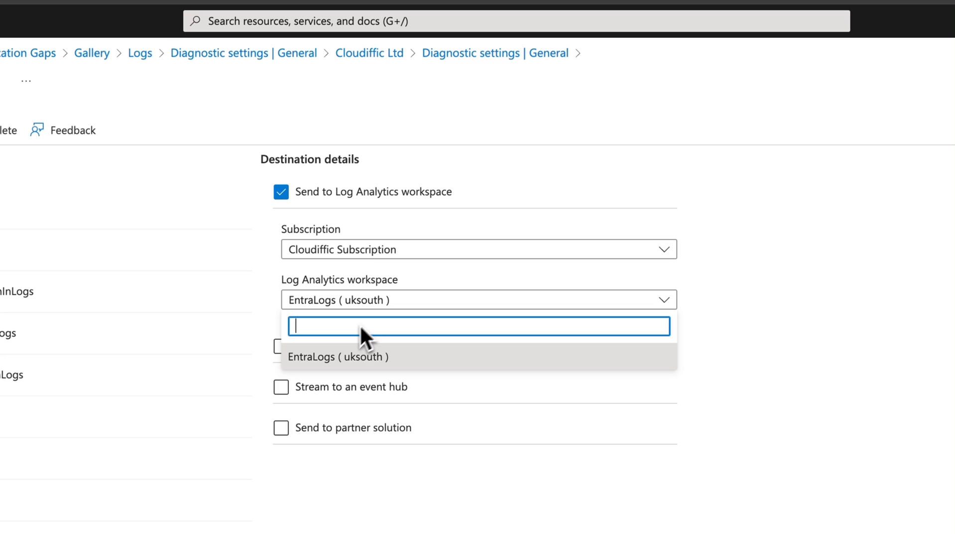
mouse_move(426, 365)
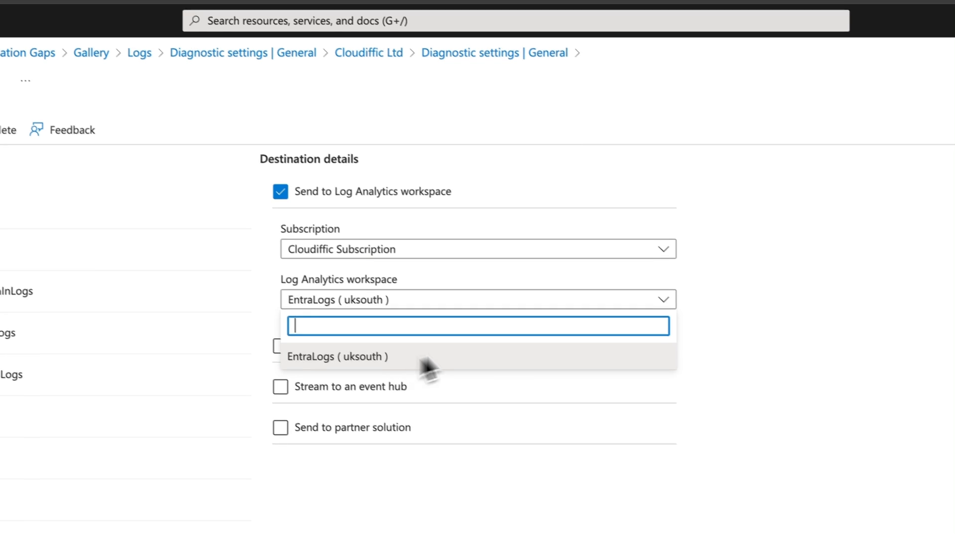
Step: Keep EntraLogs as the destination workspace and return to the settings list
click(339, 357)
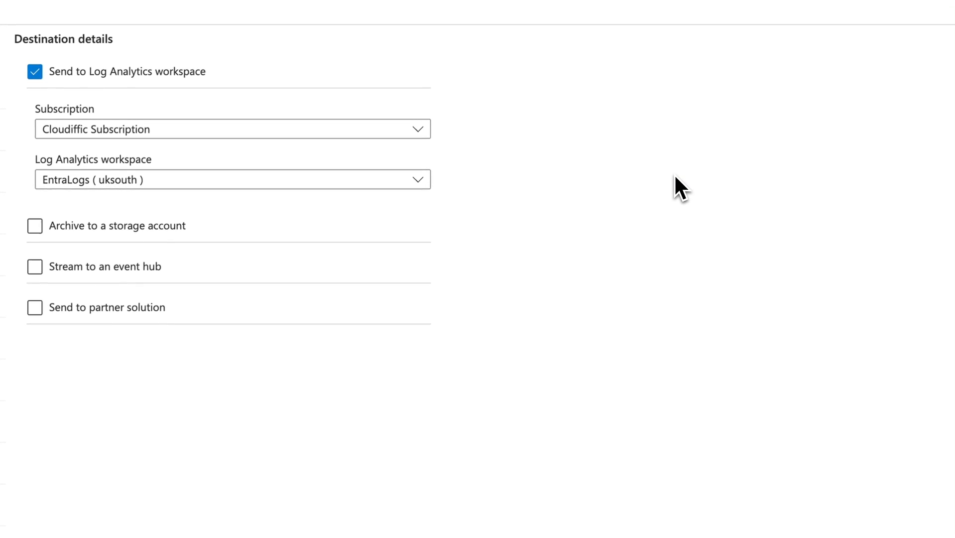
click(416, 180)
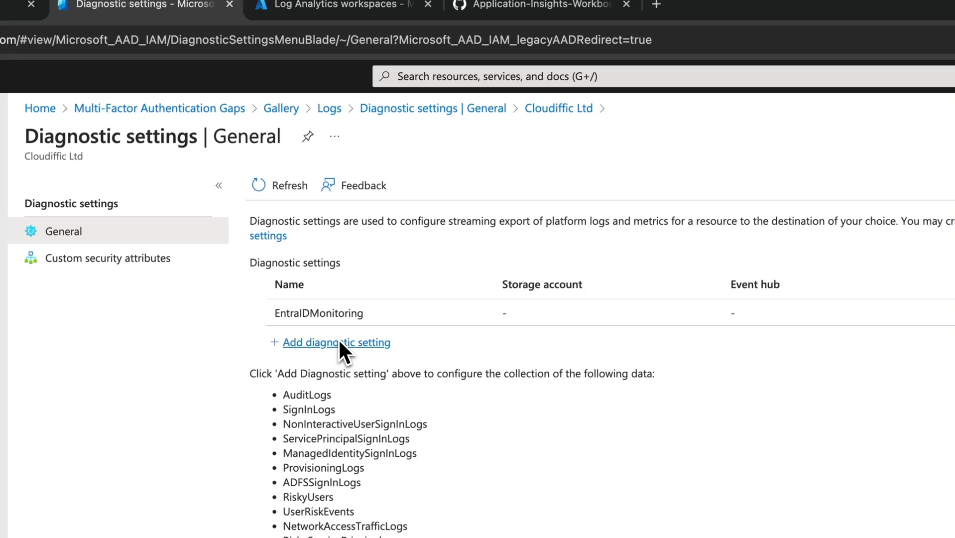
click(336, 341)
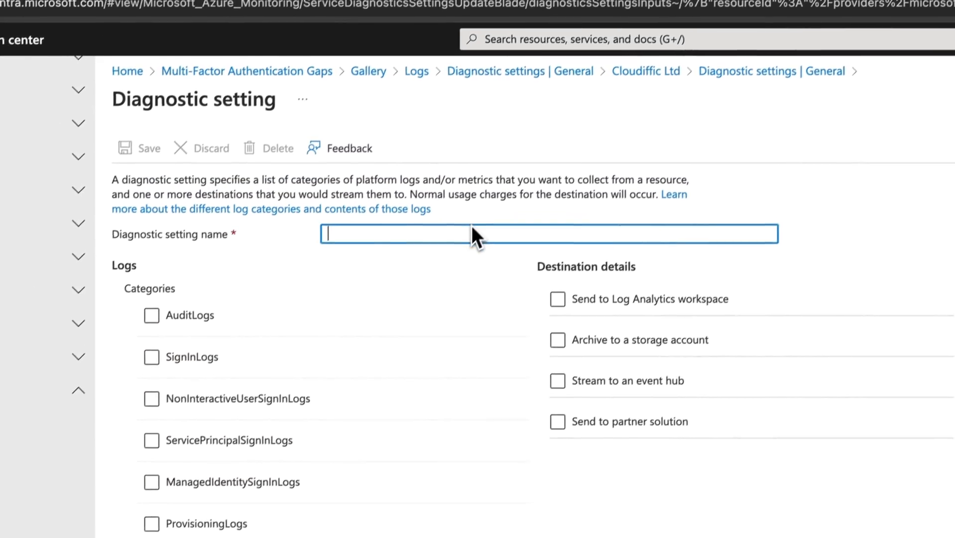
click(558, 299)
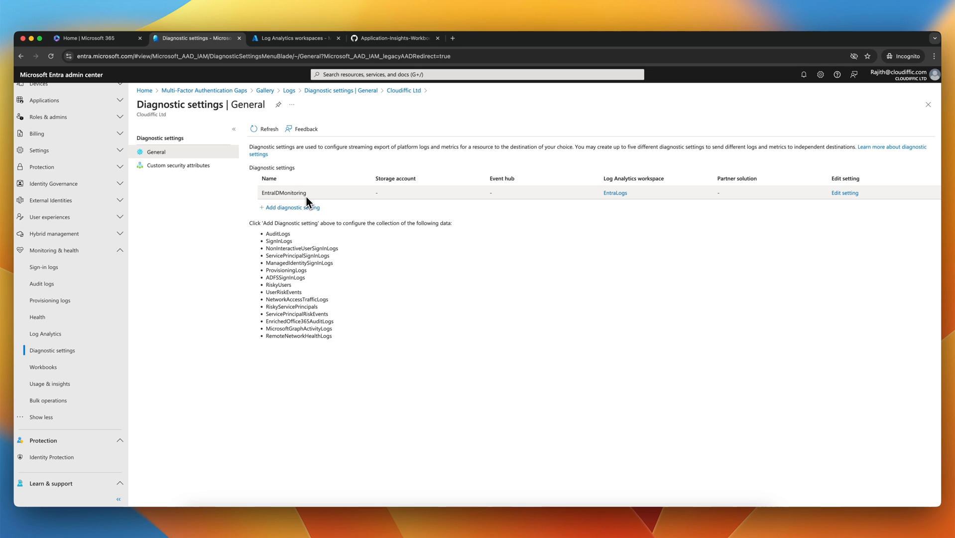
mouse_move(518, 264)
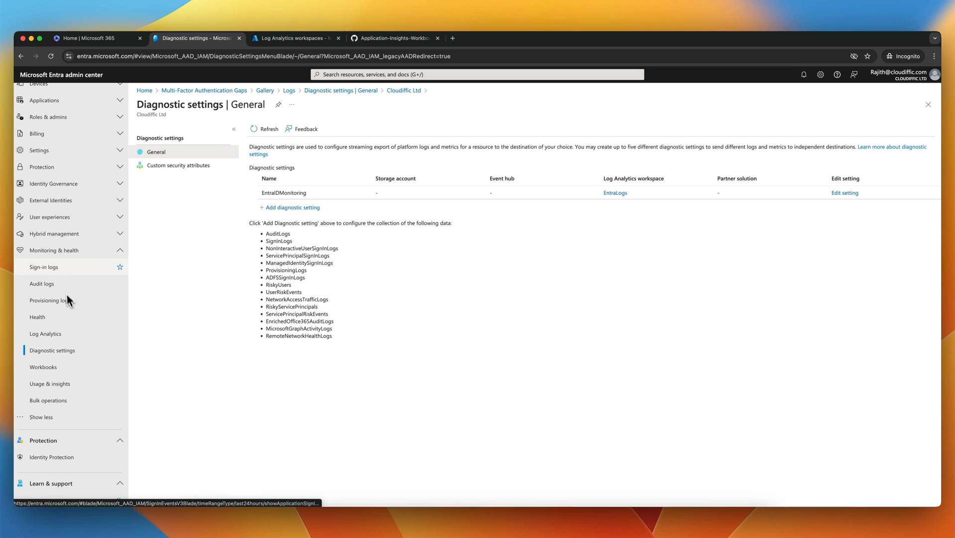
scroll(up, 3)
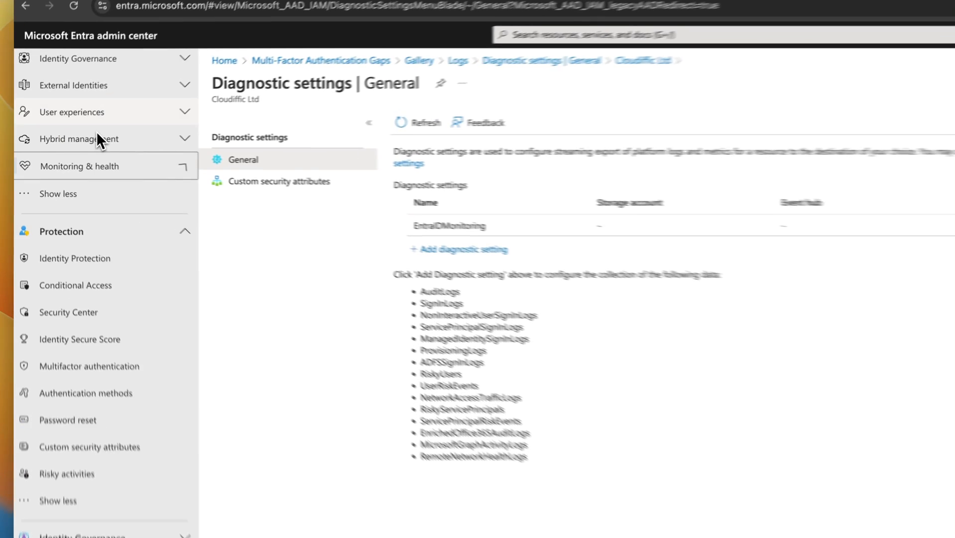
click(80, 165)
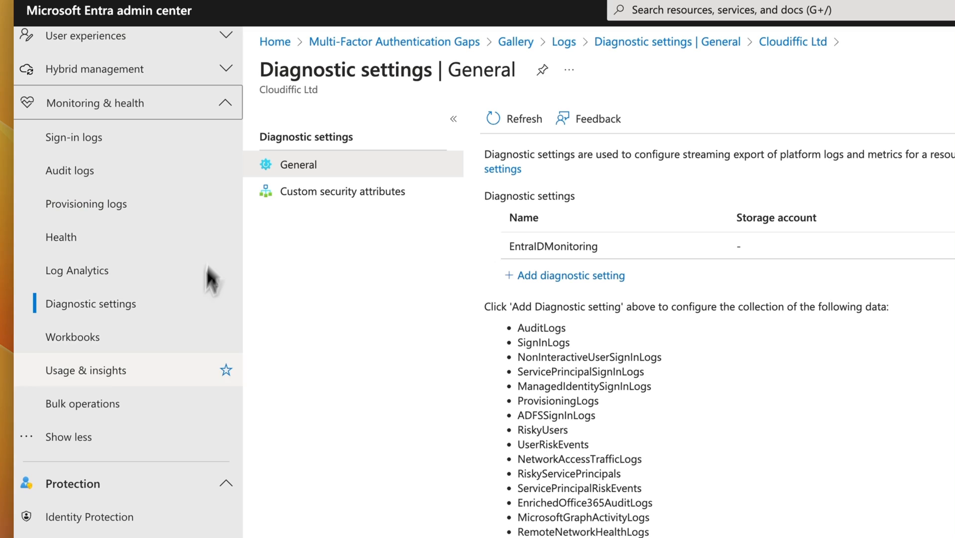
mouse_move(91, 345)
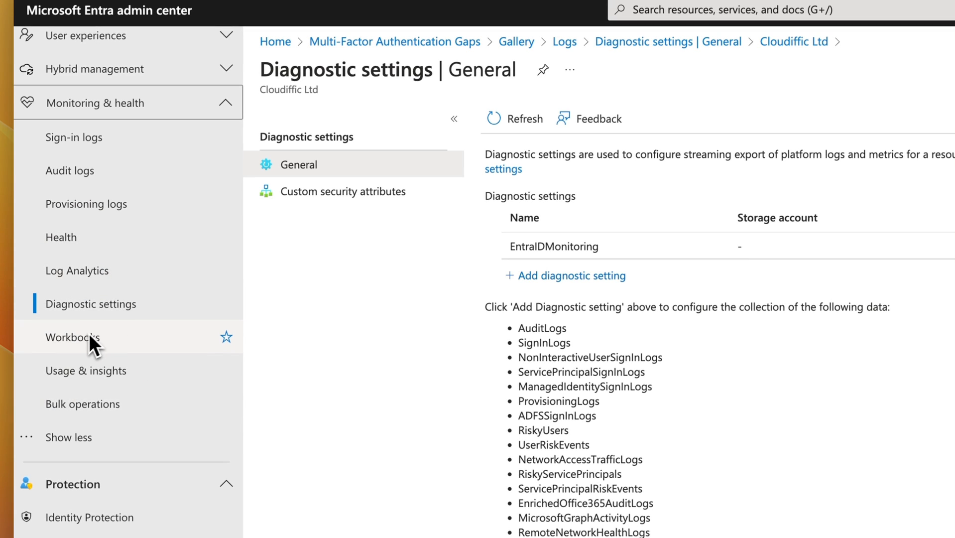
click(73, 335)
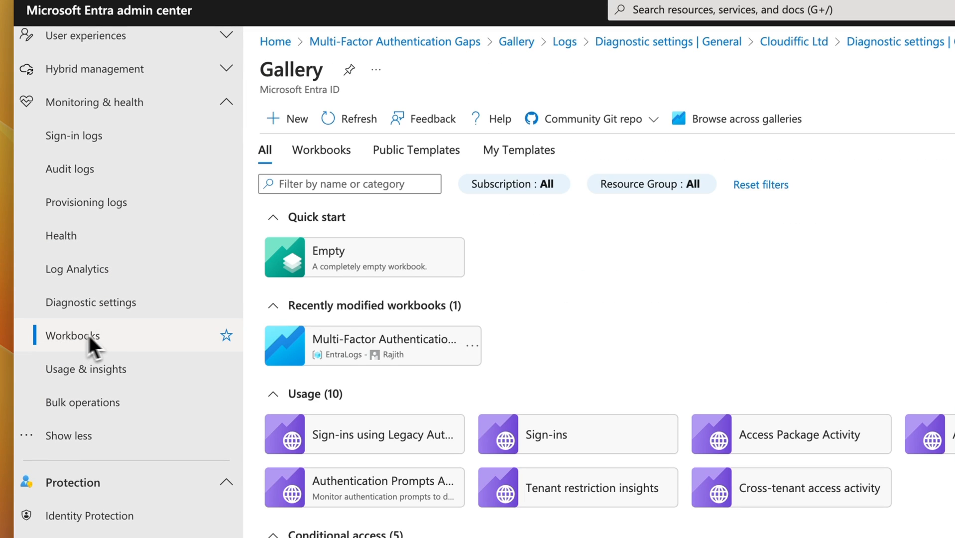
mouse_move(180, 351)
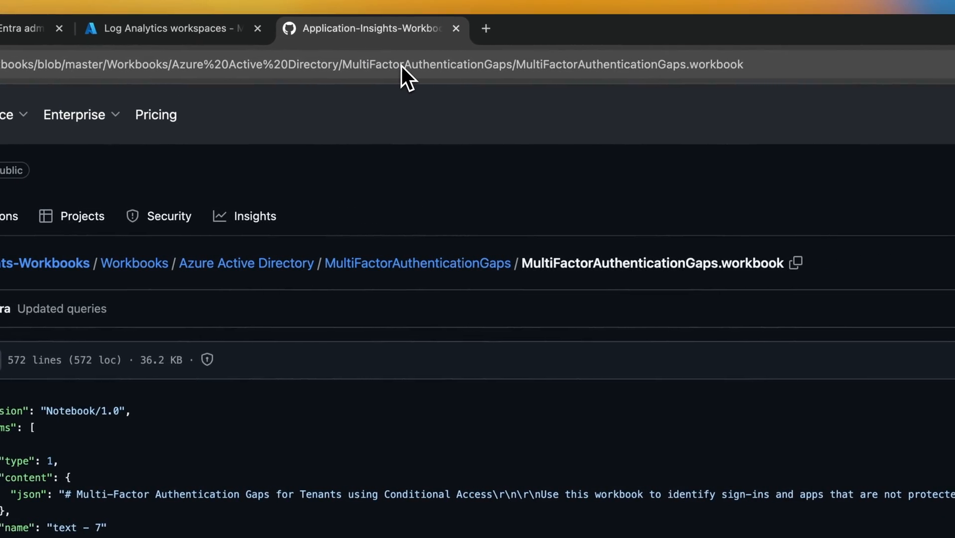
Step: Copy the raw JSON of MultiFactorAuthenticationGaps.workbook from GitHub
scroll(down, 3)
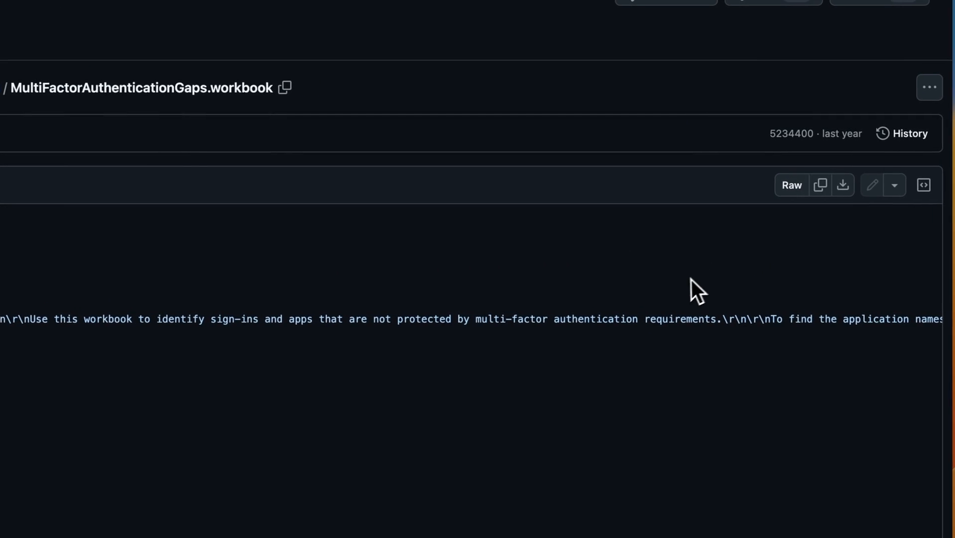
key(cmd+c)
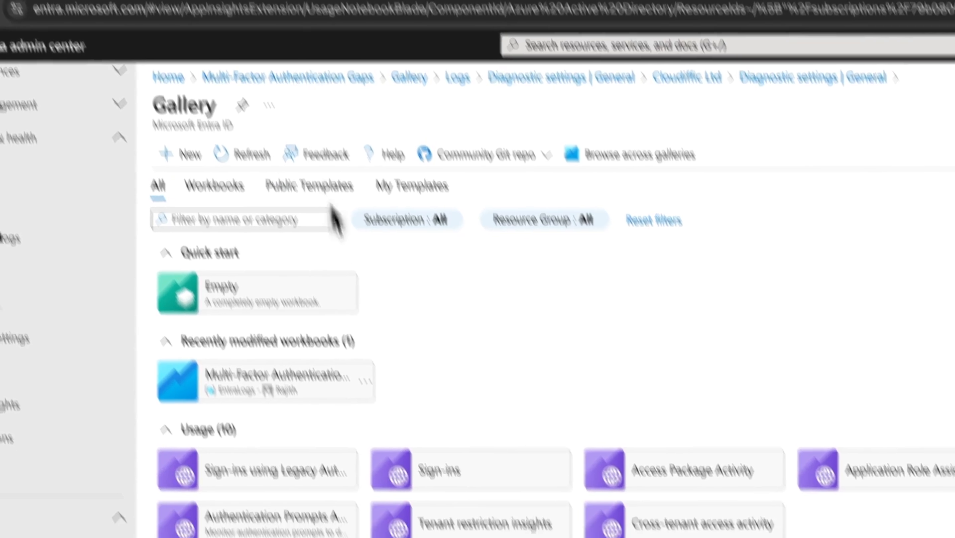
Step: Create a new empty workbook from the Workbooks gallery
scroll(down, 3)
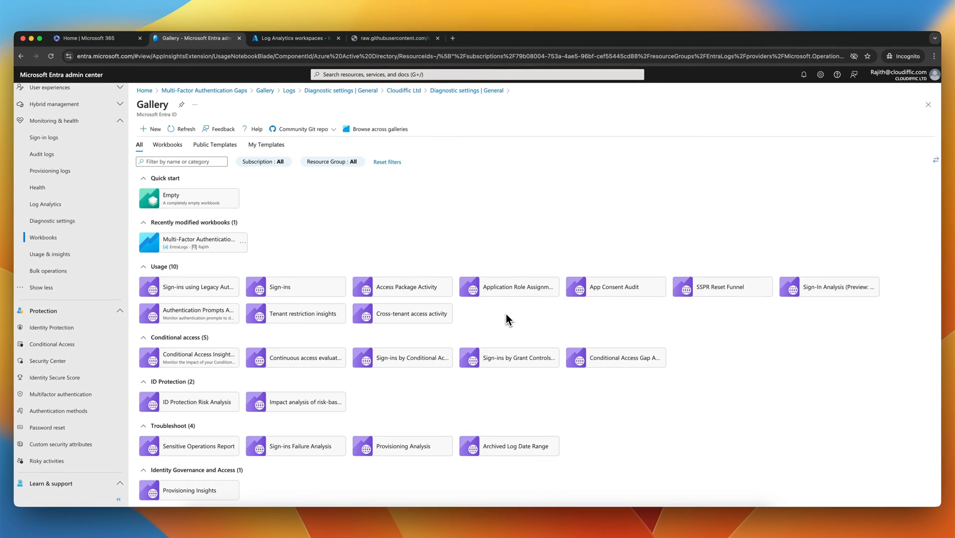
mouse_move(266, 152)
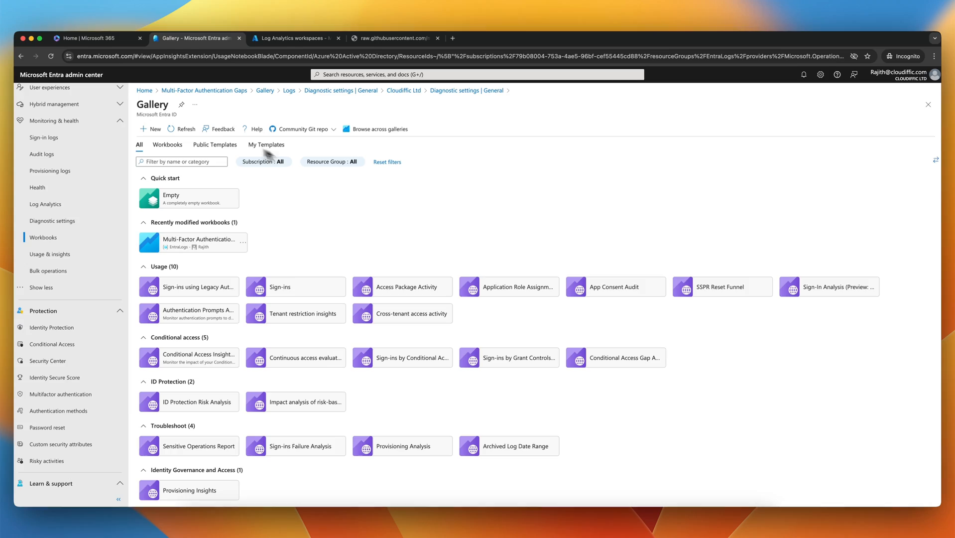
click(189, 198)
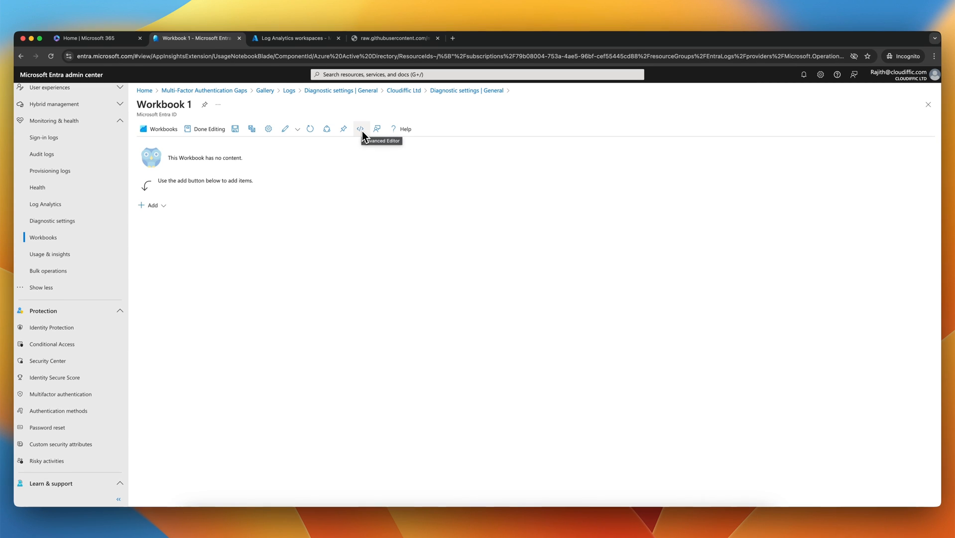
Step: Replace the workbook JSON in the Advanced Editor with the template JSON and apply it
click(361, 129)
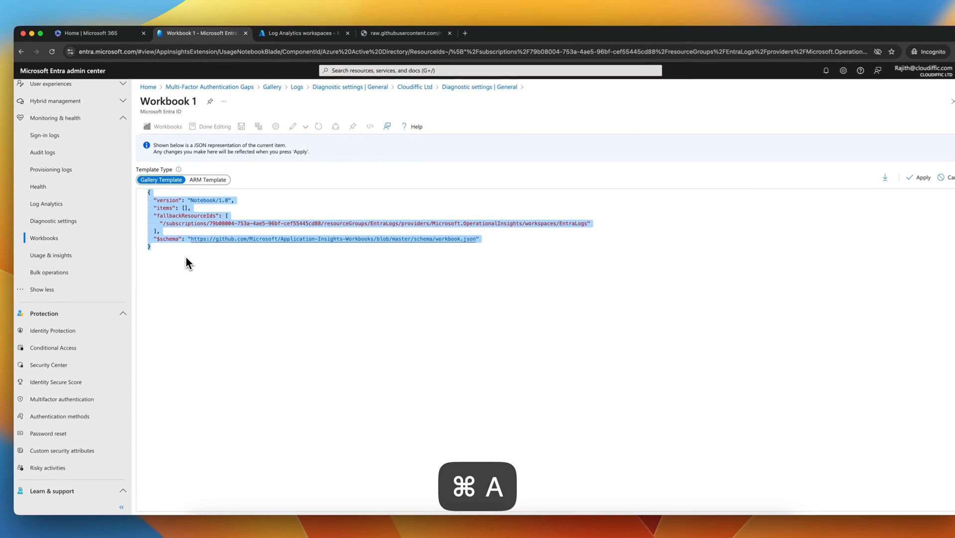
key(backspace)
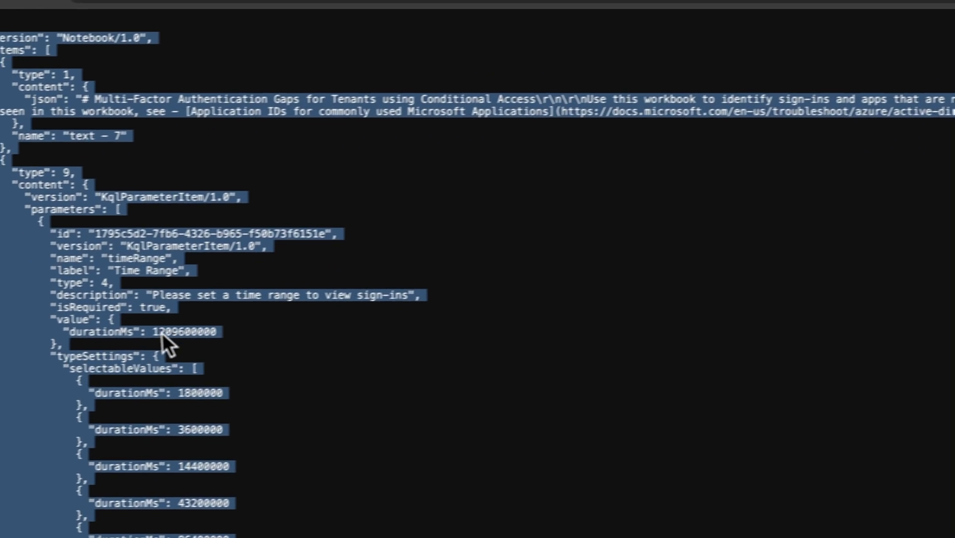
scroll(up, 3)
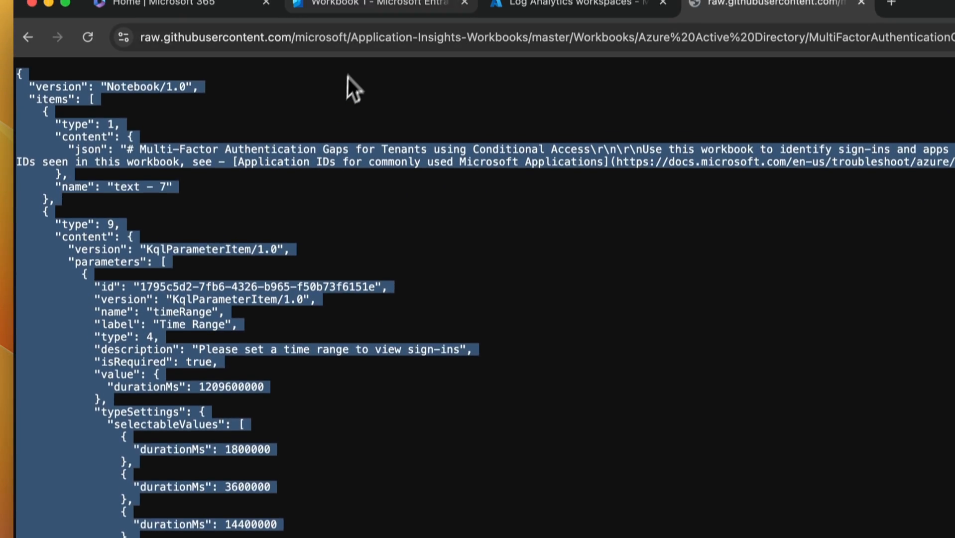
click(365, 4)
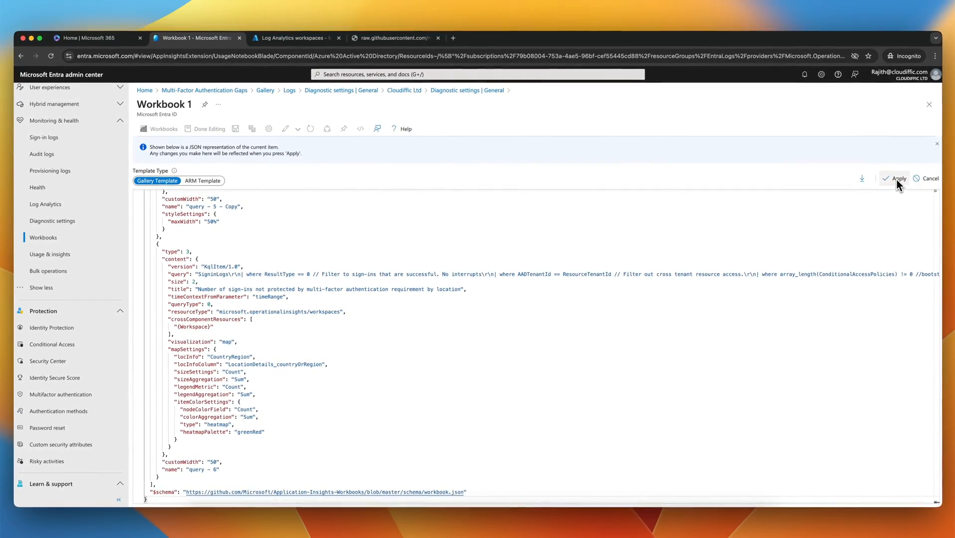
click(896, 179)
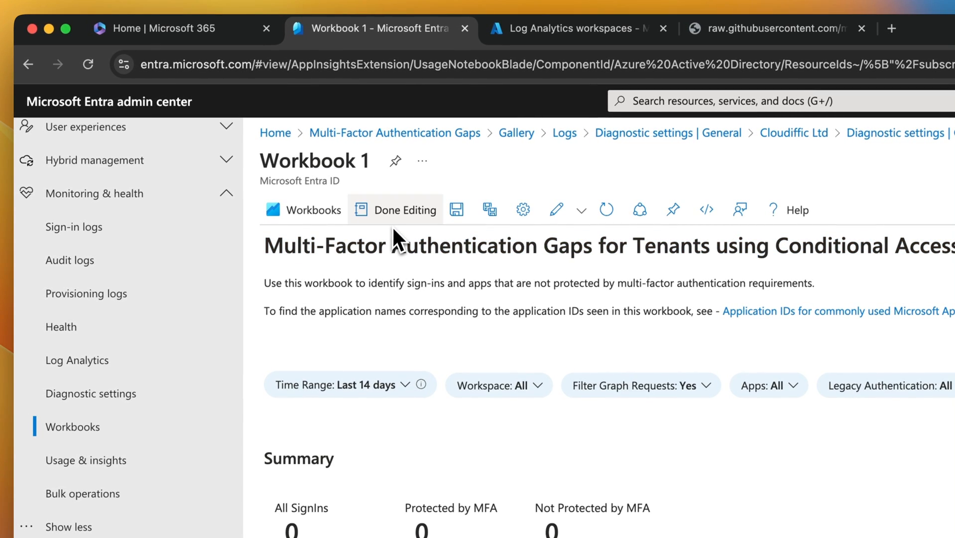
Step: End editing and bring up the Save As pane for Workbook 1
click(396, 209)
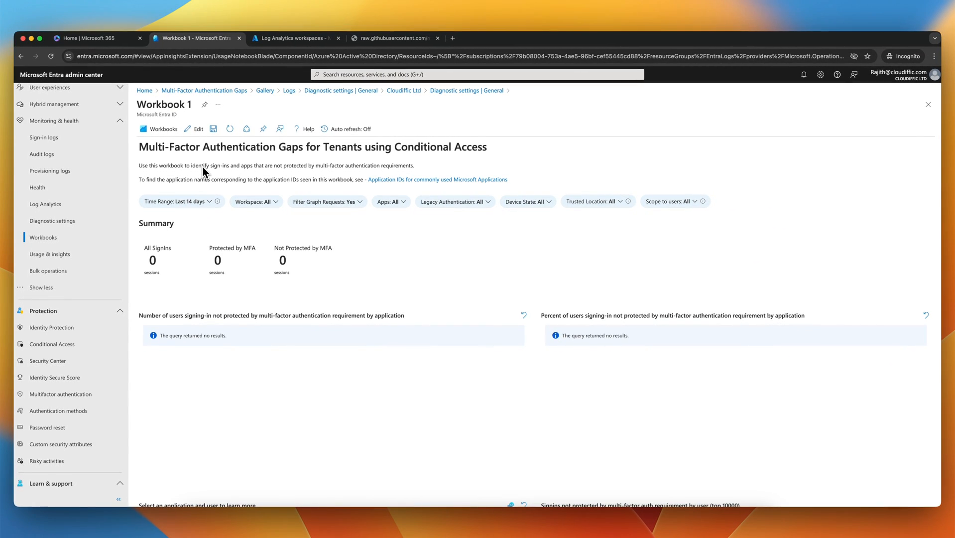
mouse_move(213, 149)
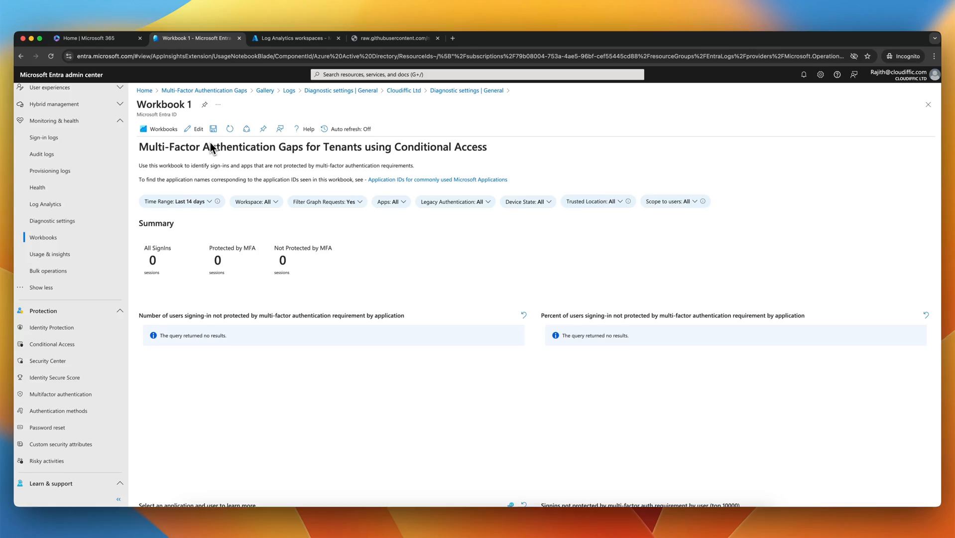
click(213, 128)
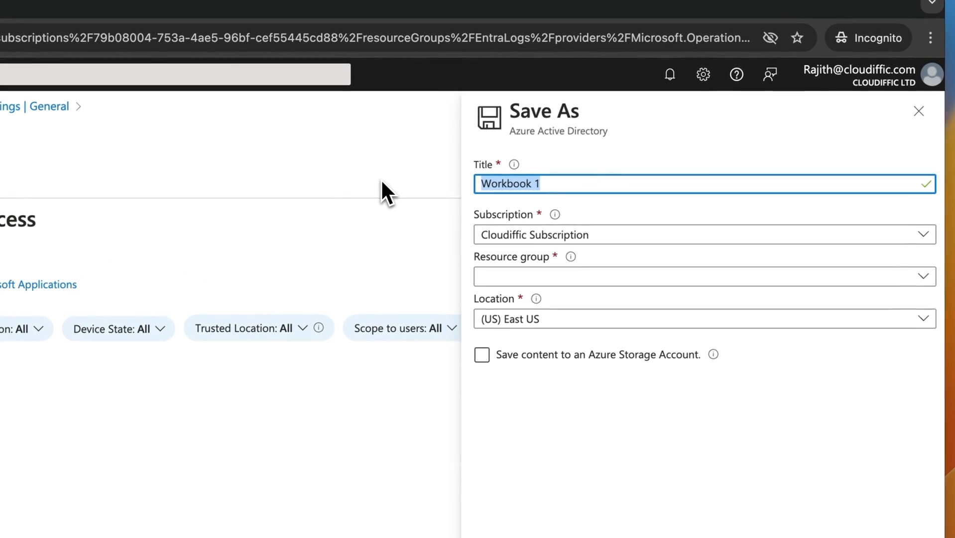
Step: Save the workbook as MonitoringMFA in resource group Test, location UK South
text(MonitoringMFA)
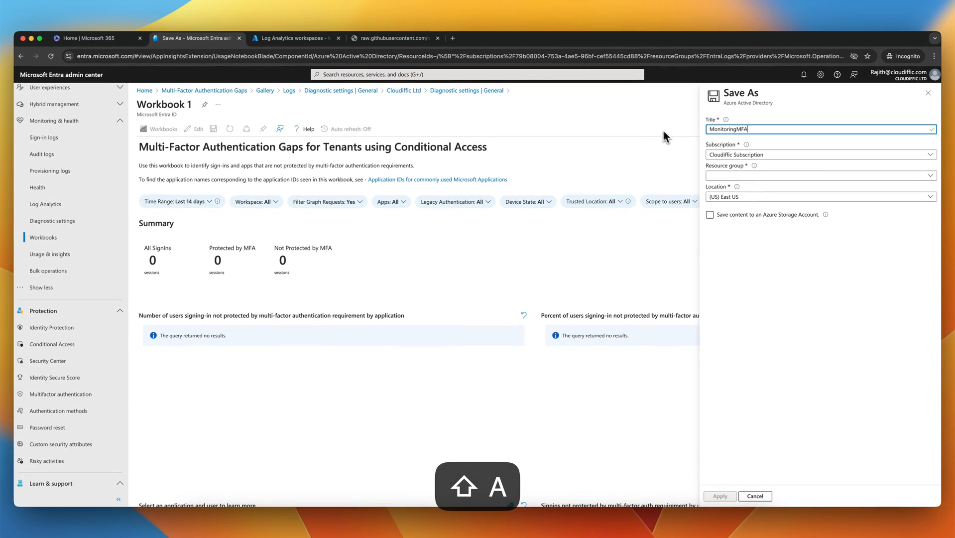
click(820, 176)
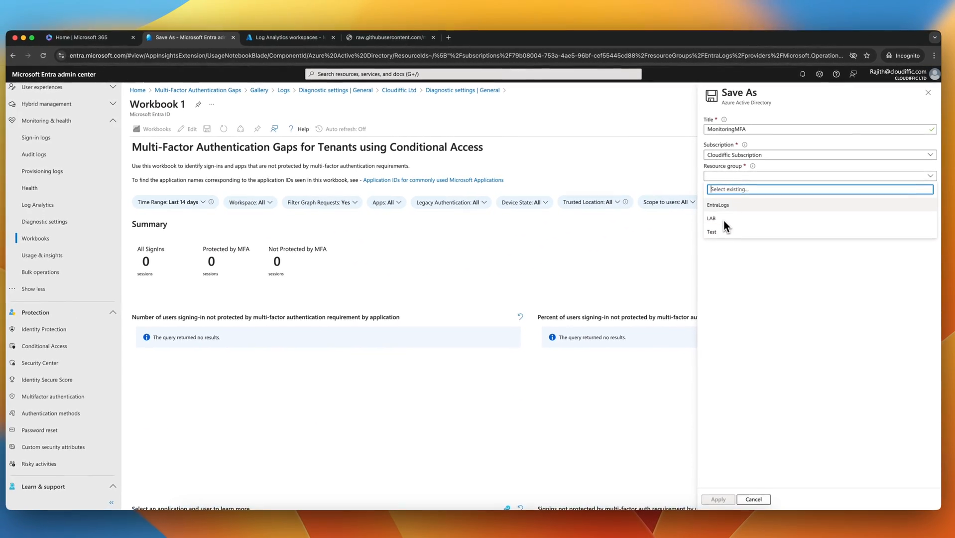
click(711, 231)
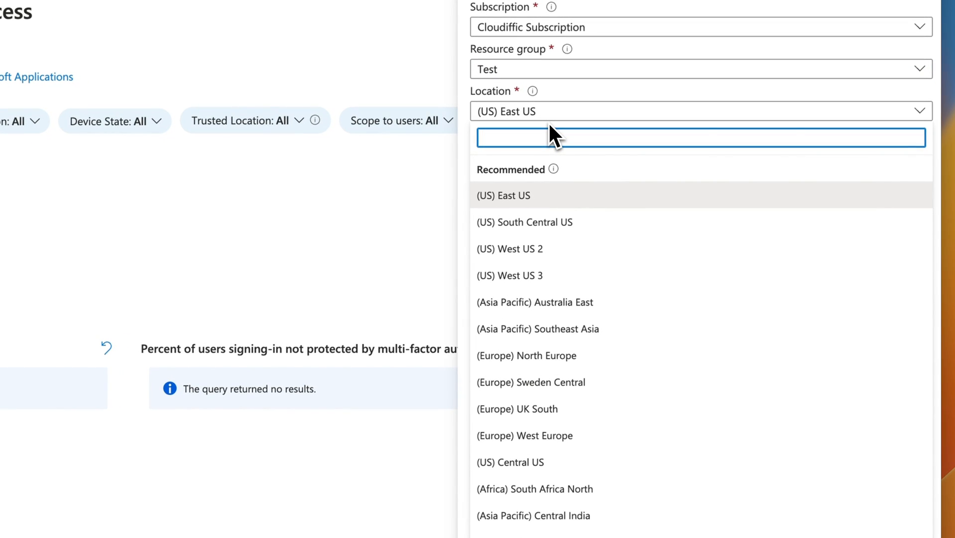
text(uk)
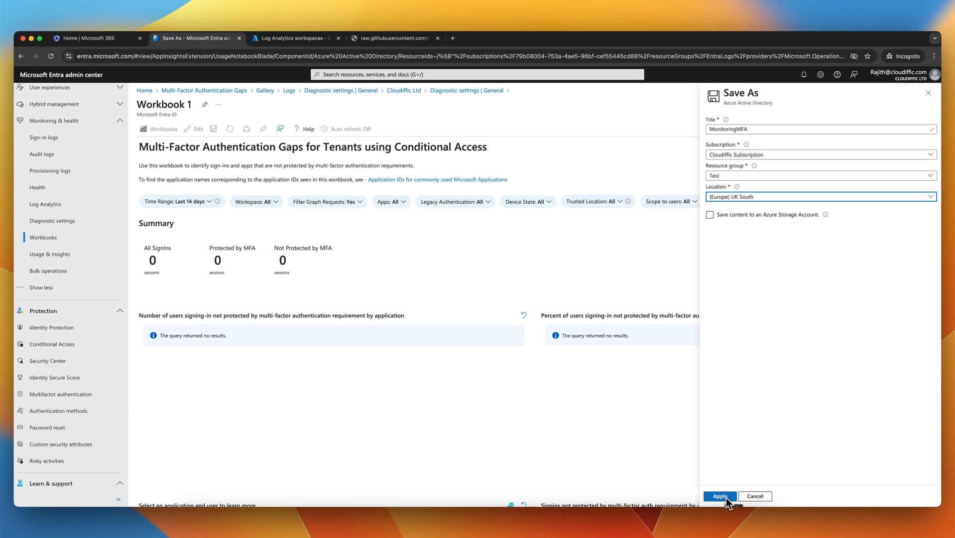
click(719, 494)
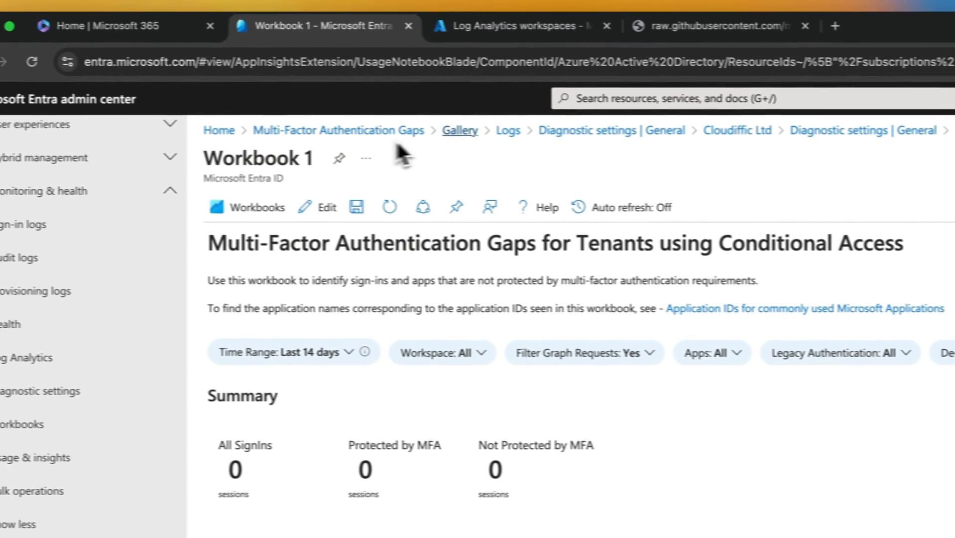
Step: Scroll through the saved Multi-Factor Authentication Gaps workbook's summary, charts and tables, all showing no results
click(23, 425)
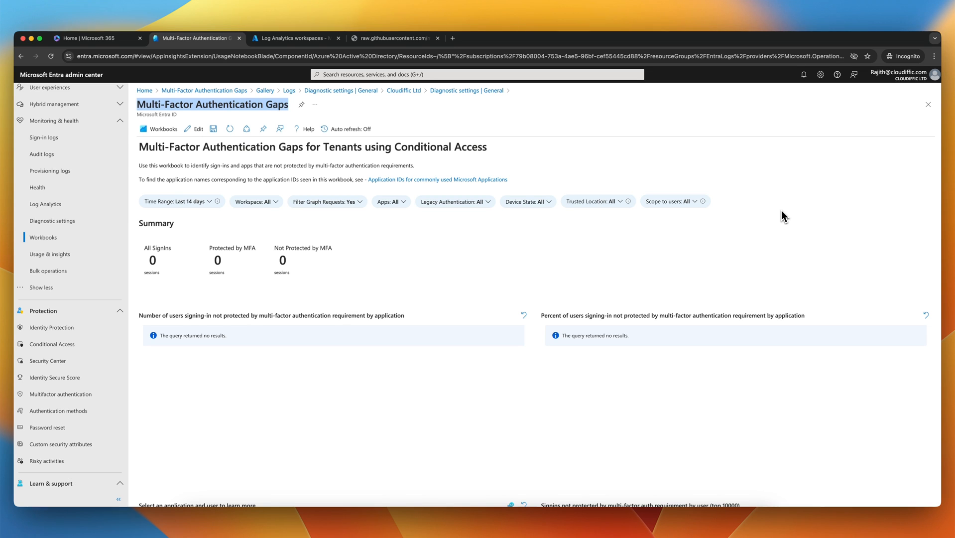
scroll(down, 3)
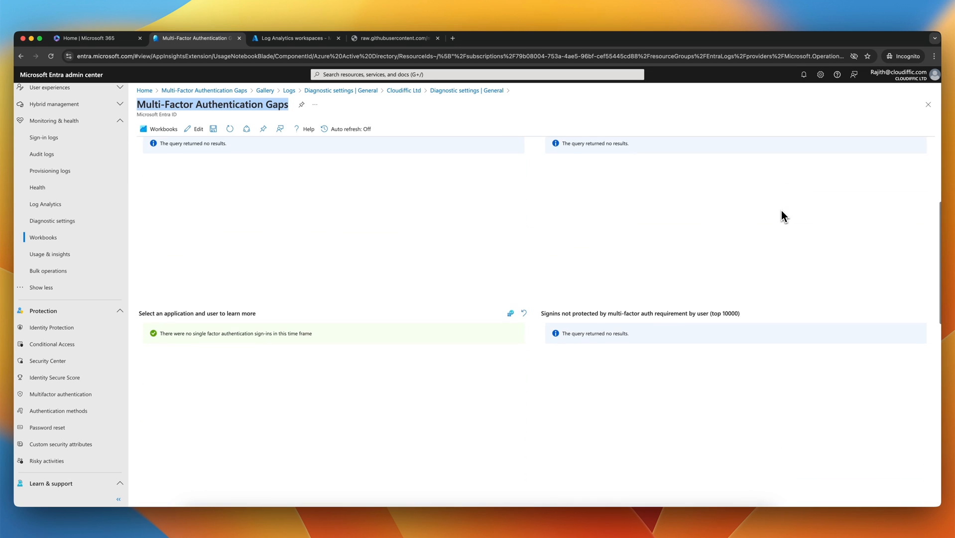
scroll(down, 3)
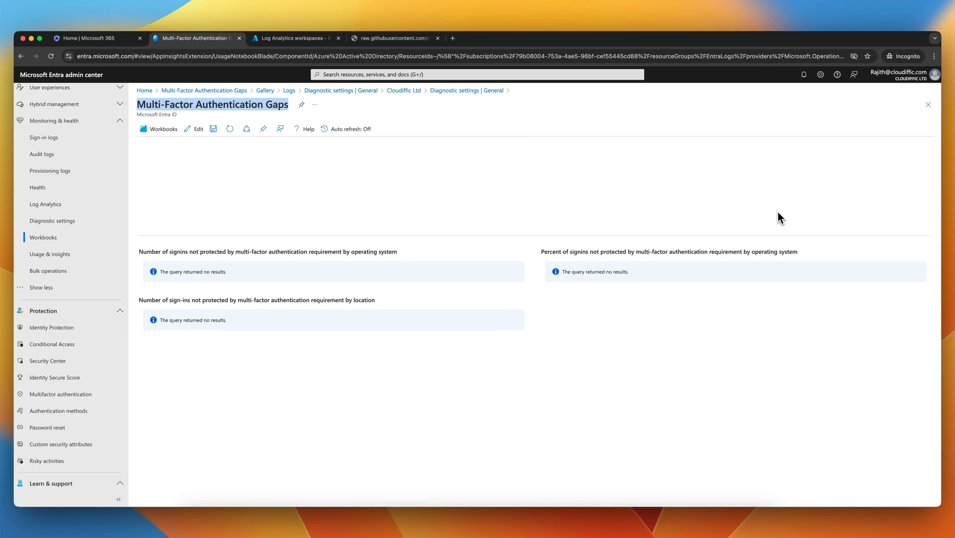
scroll(down, 3)
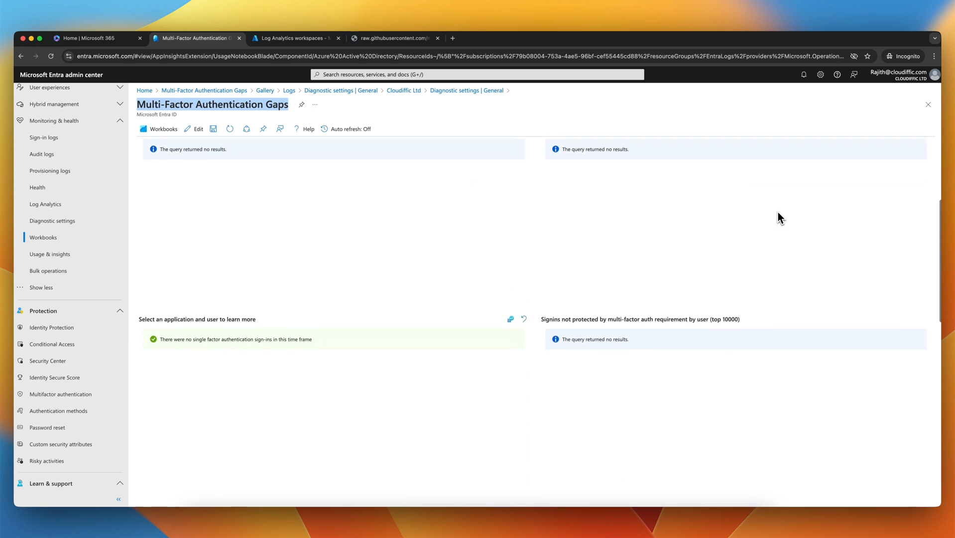